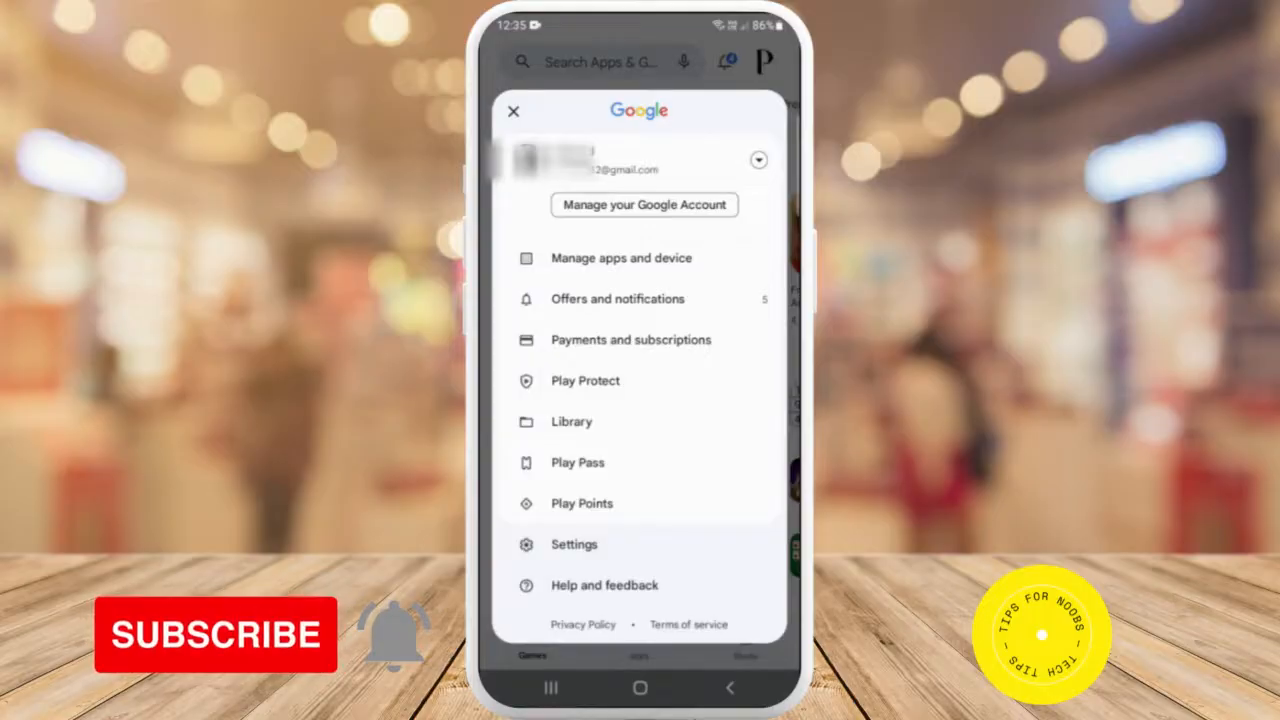
Step: Open Manage apps and device to list the 58 installed apps and games
click(621, 258)
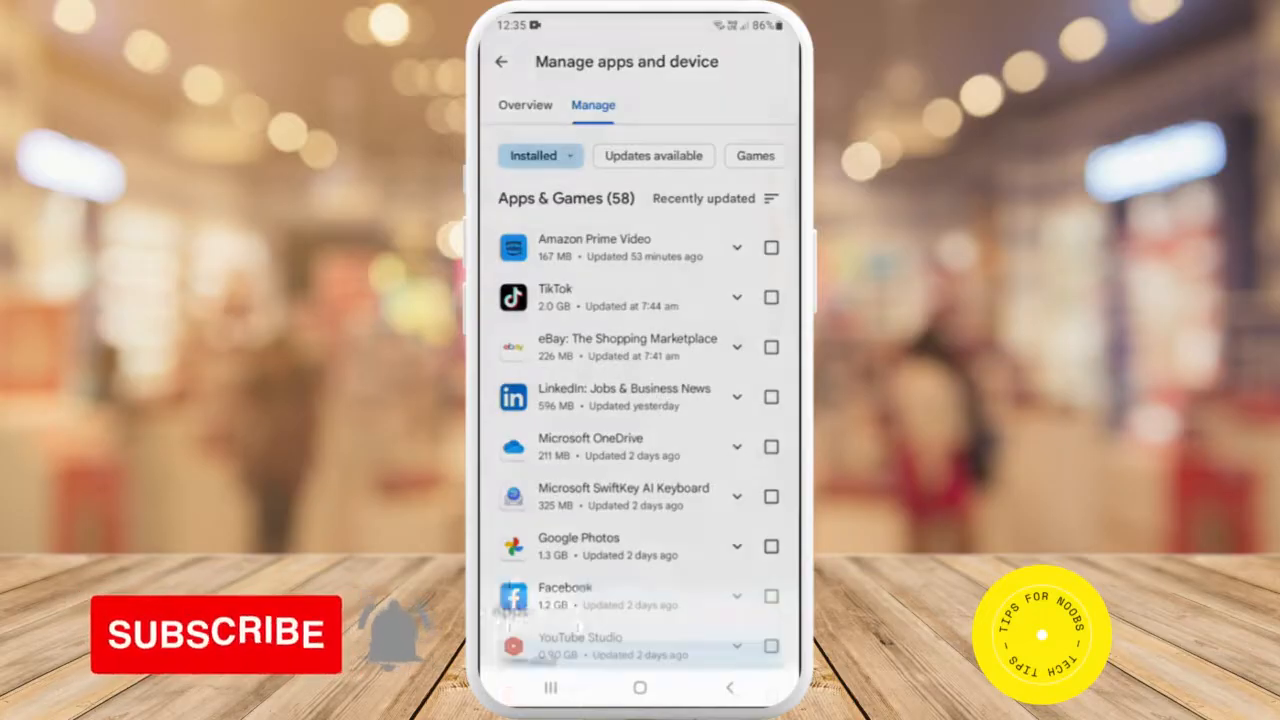
Step: Switch the manage list filter from Installed to Not installed
click(540, 155)
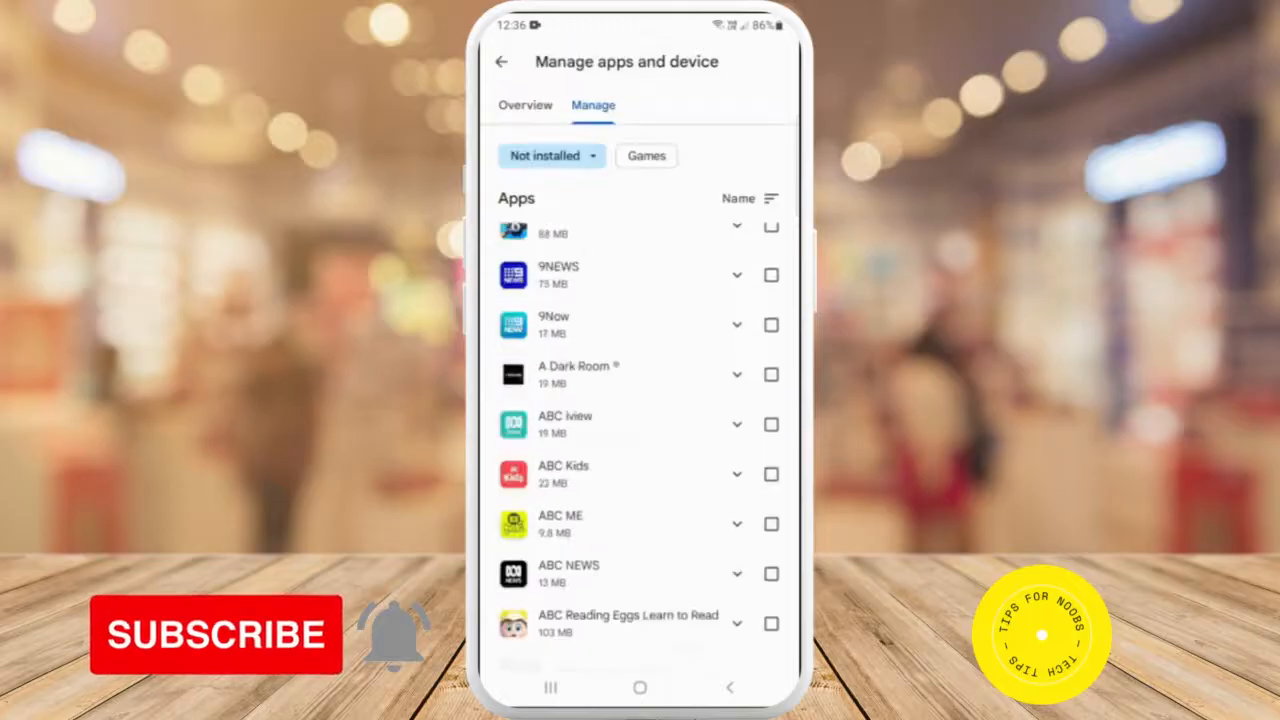
scroll(up, 3)
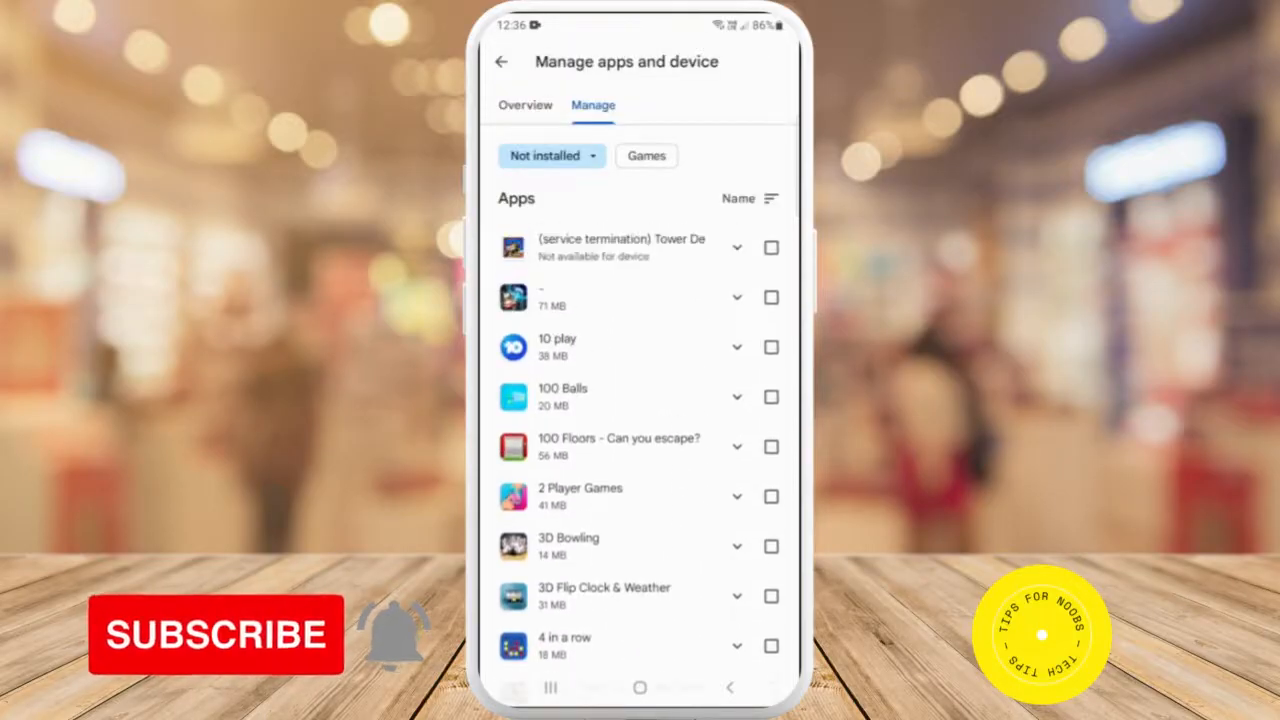